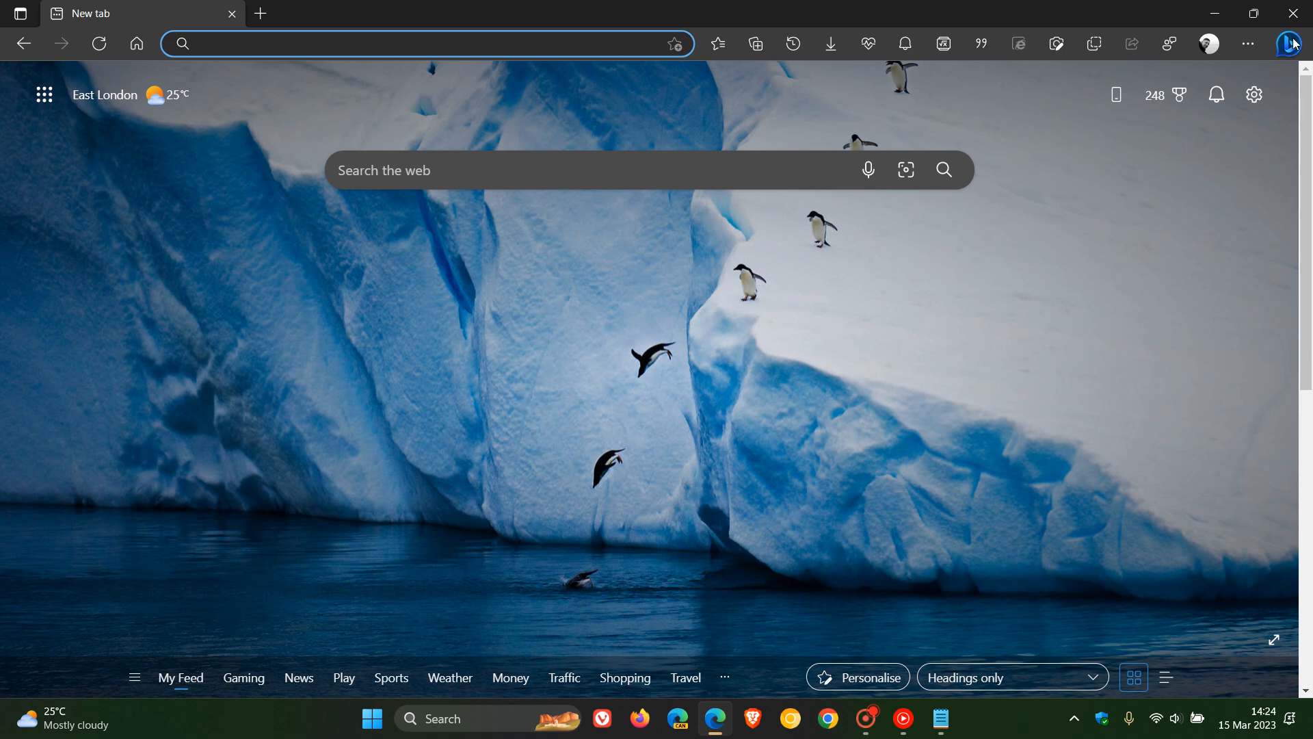
- Toggle the Bing chat sidebar a few times, then go to the System and performance settings
click(1285, 44)
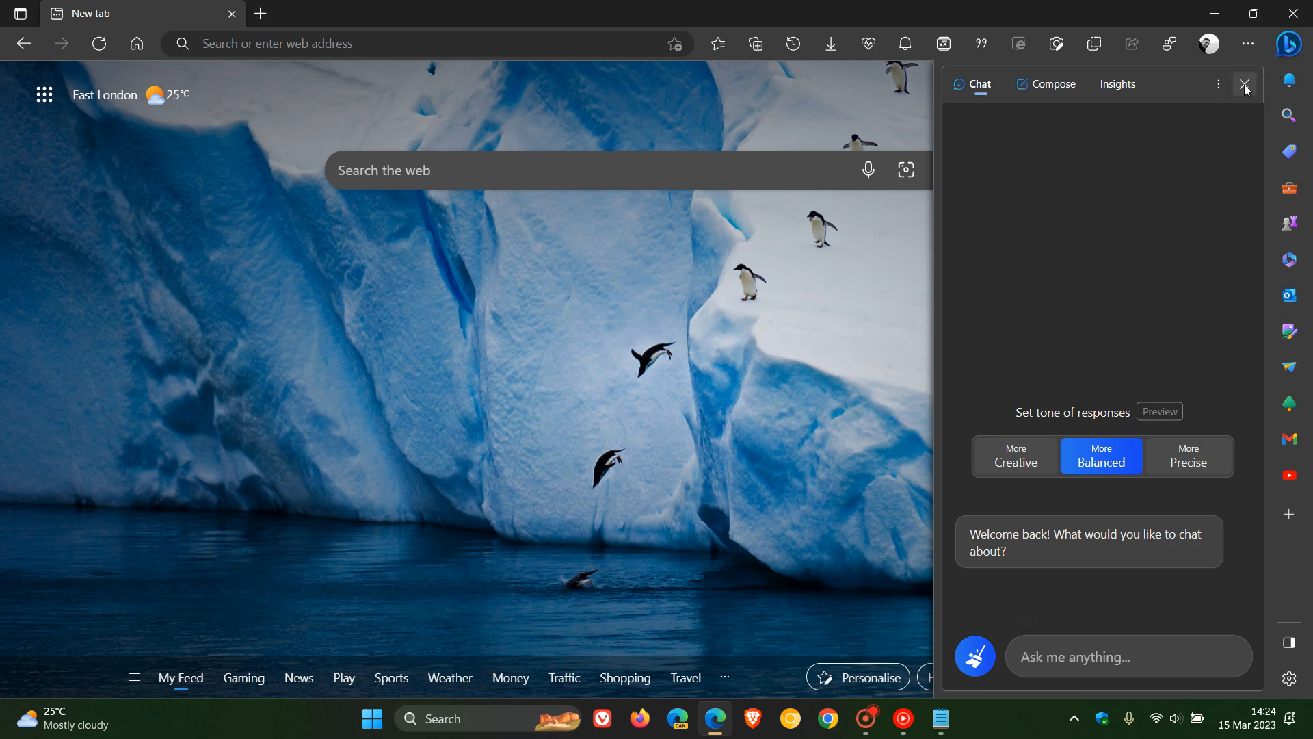
click(1244, 84)
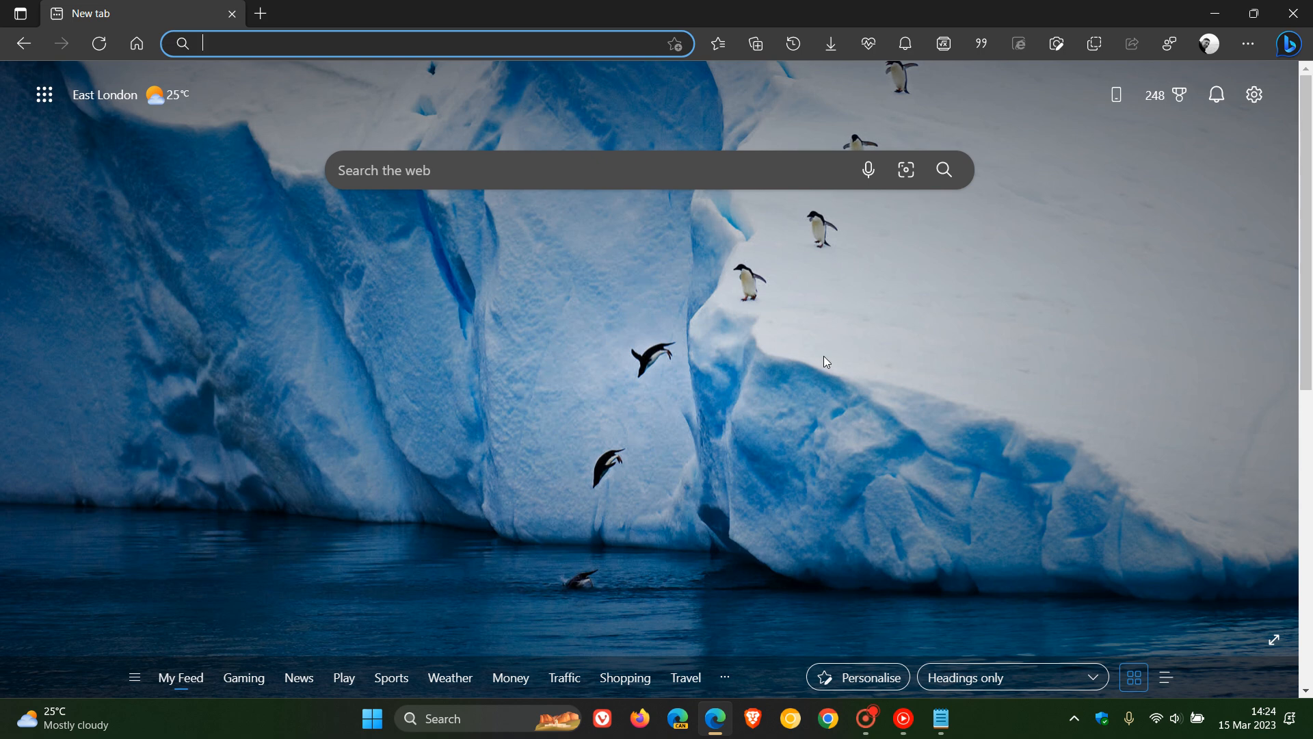
mouse_move(968, 327)
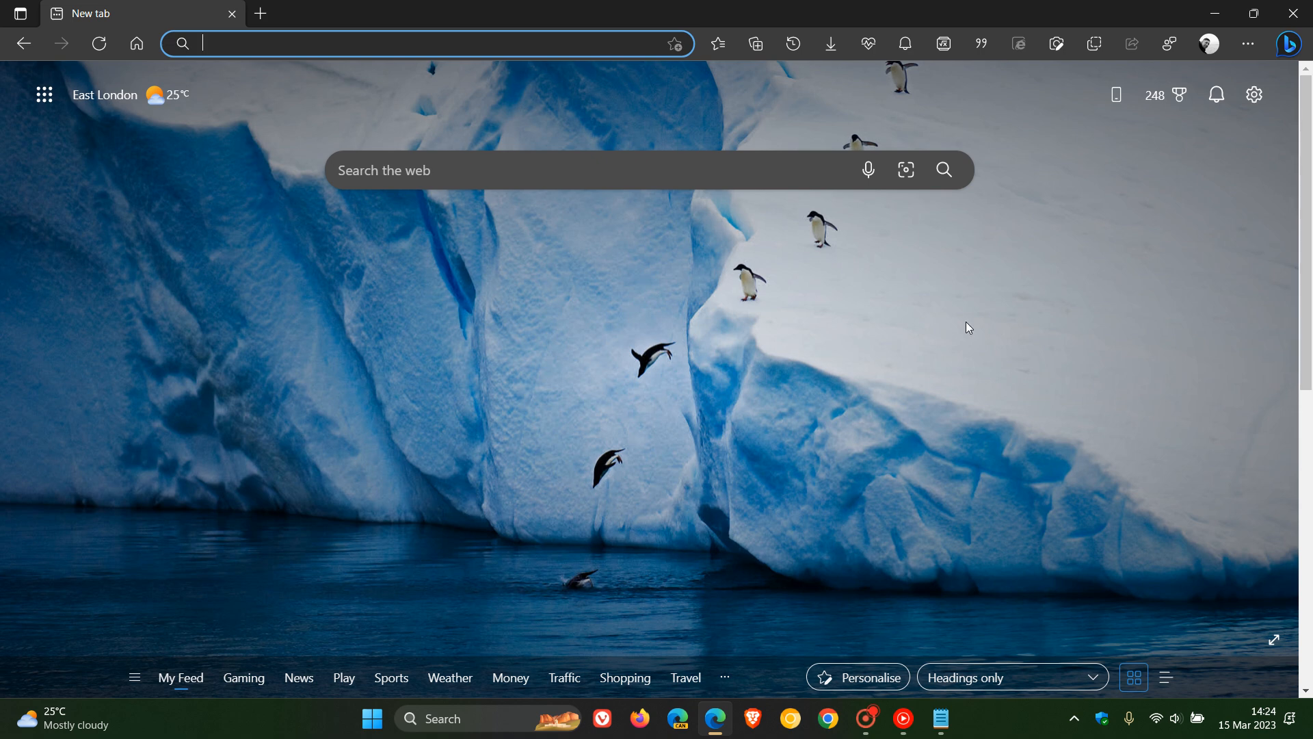
click(1290, 44)
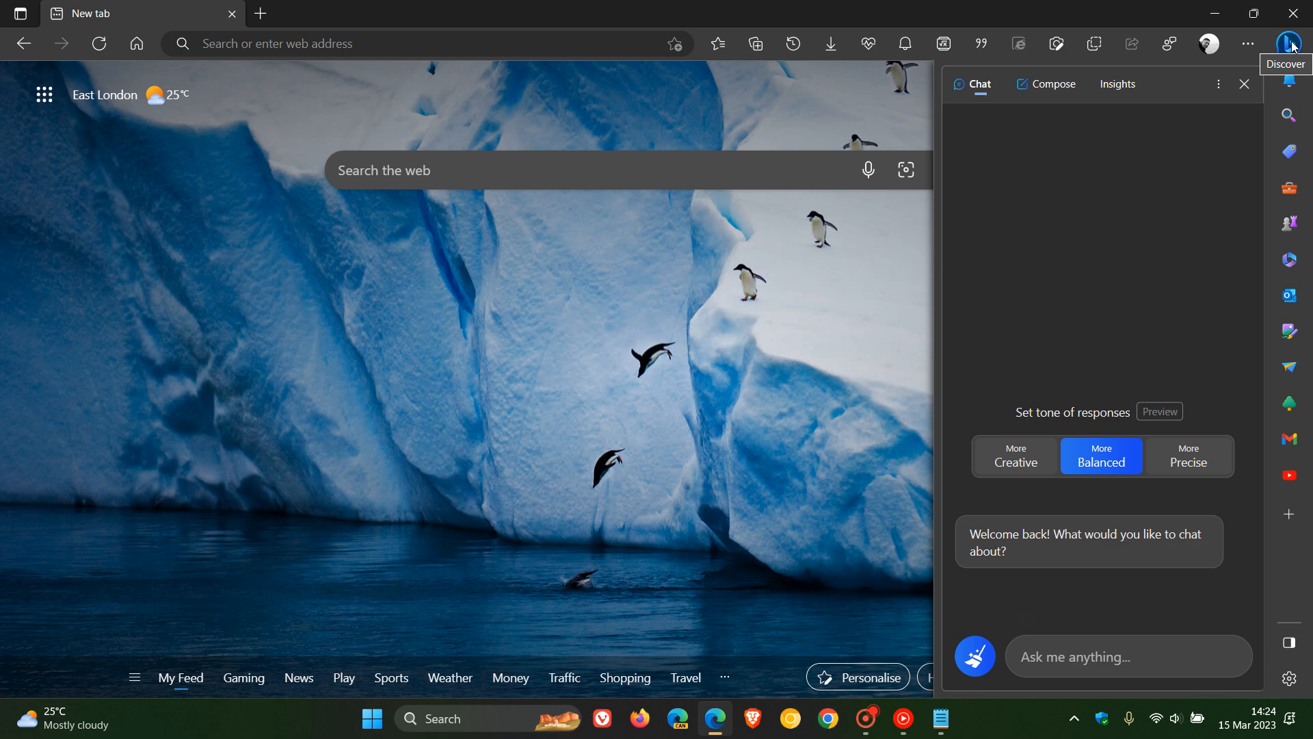
click(1243, 84)
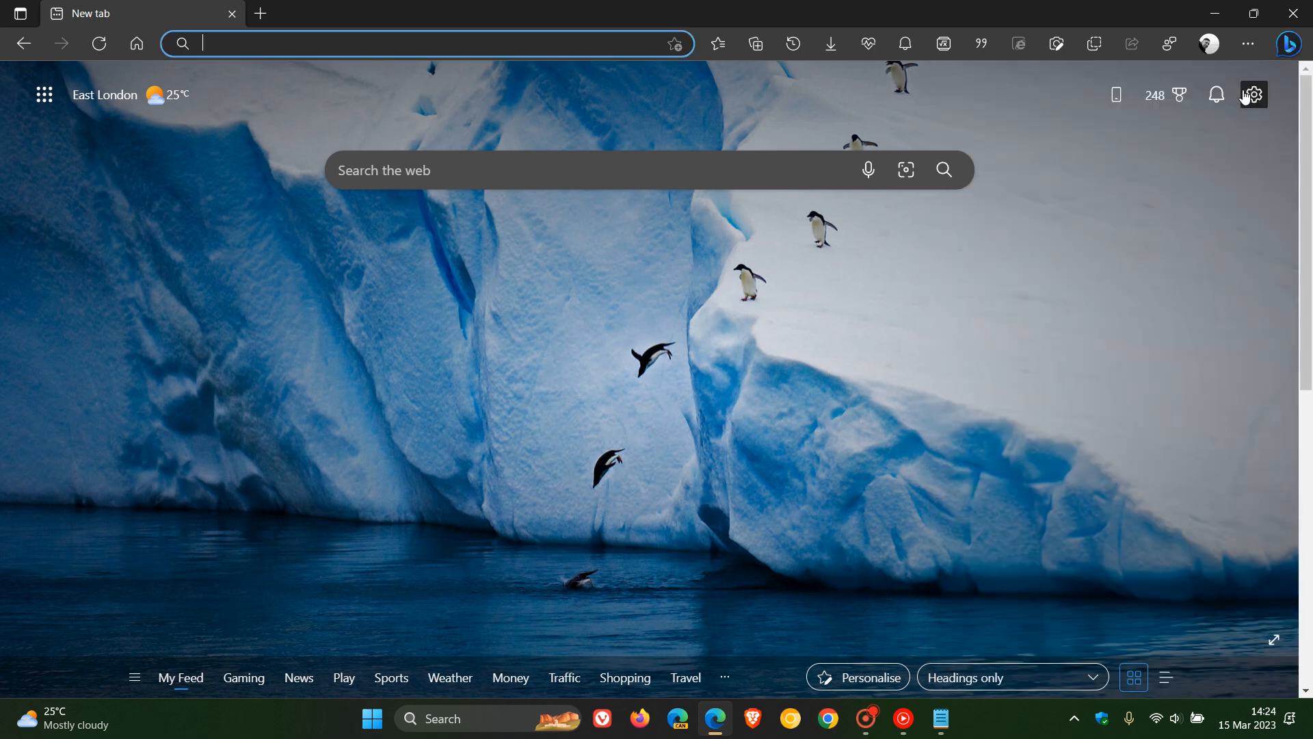
mouse_move(878, 384)
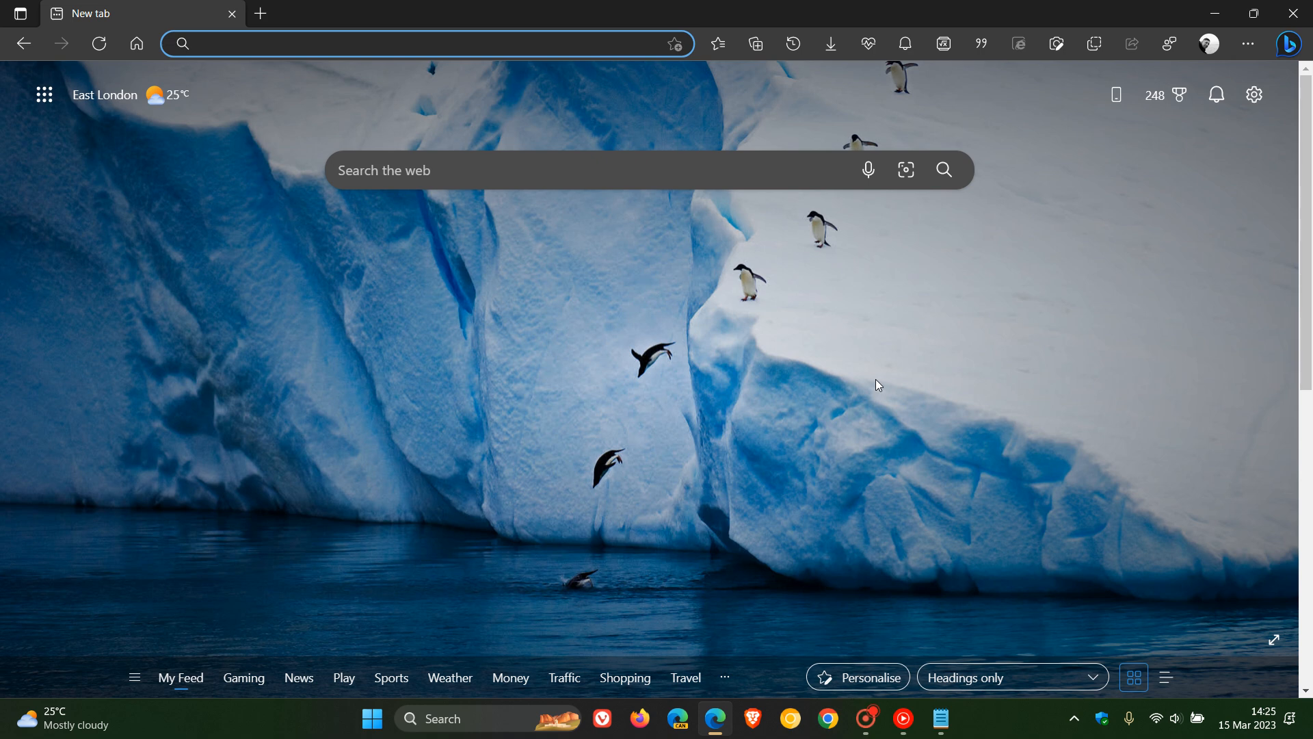
click(1288, 44)
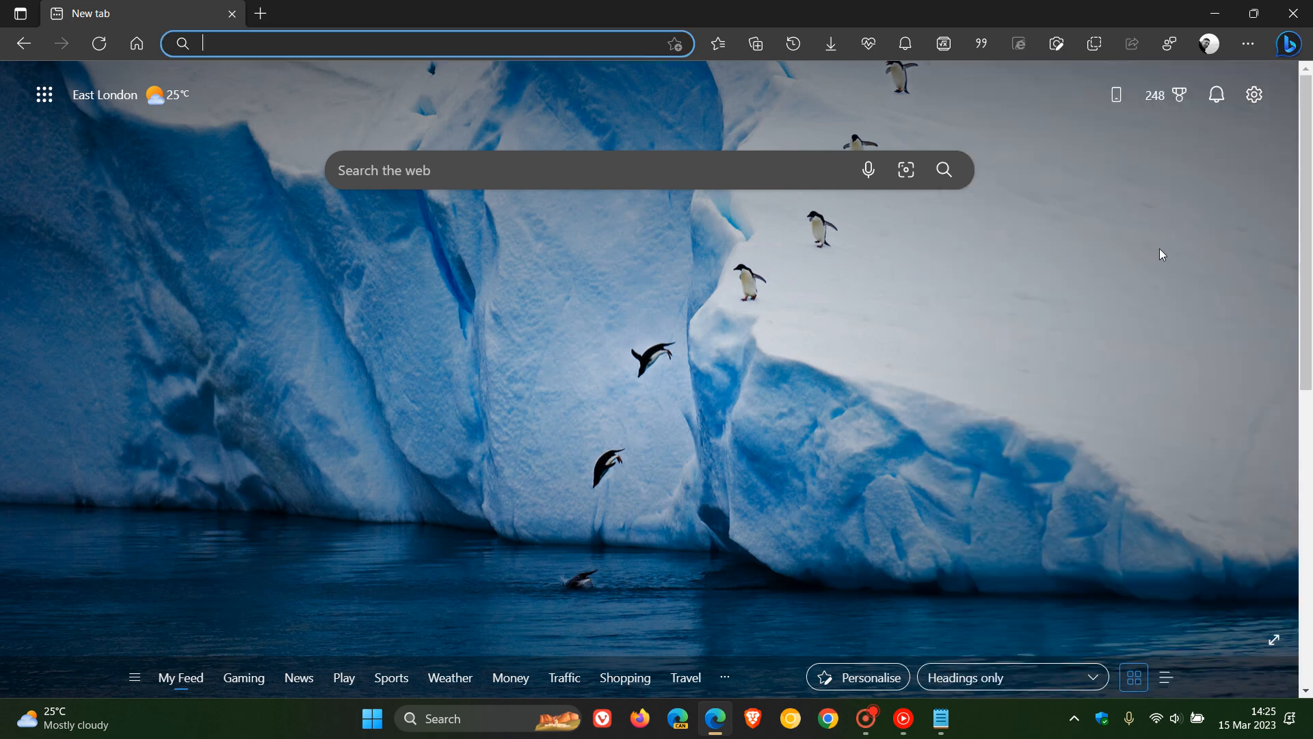
click(1247, 44)
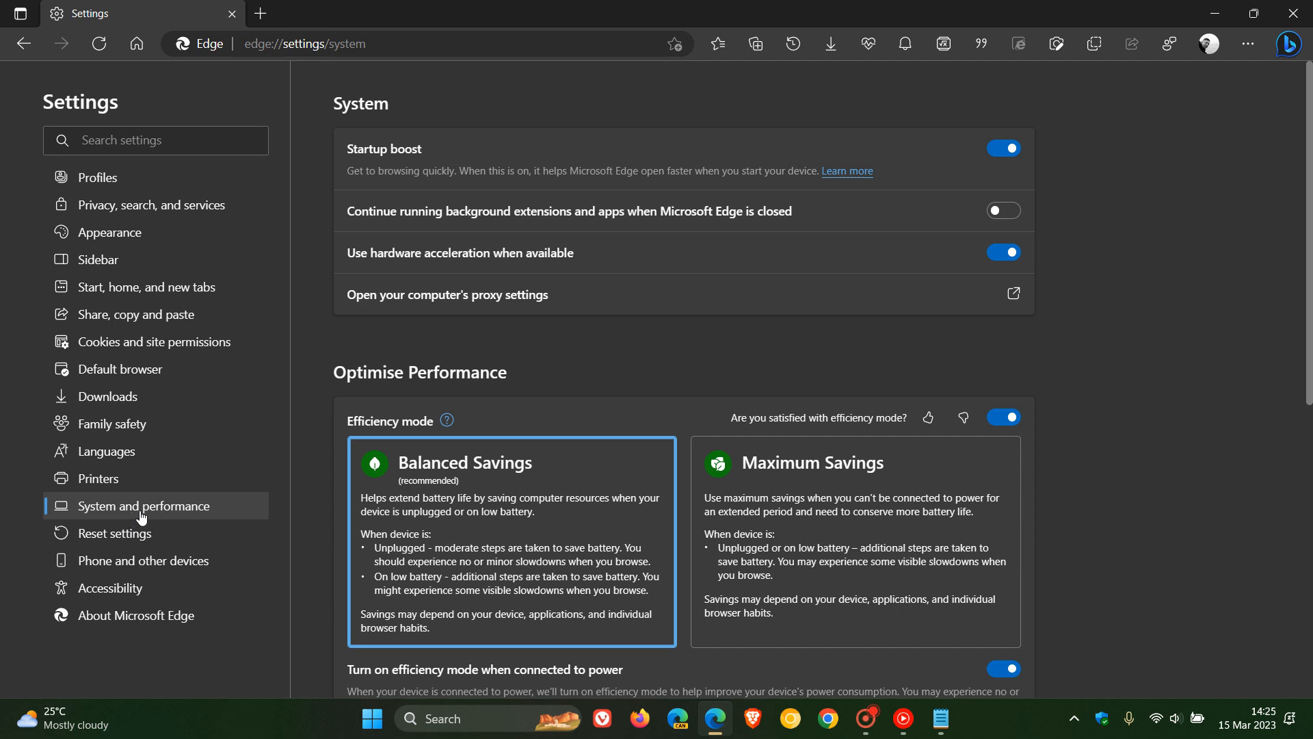
mouse_move(387, 156)
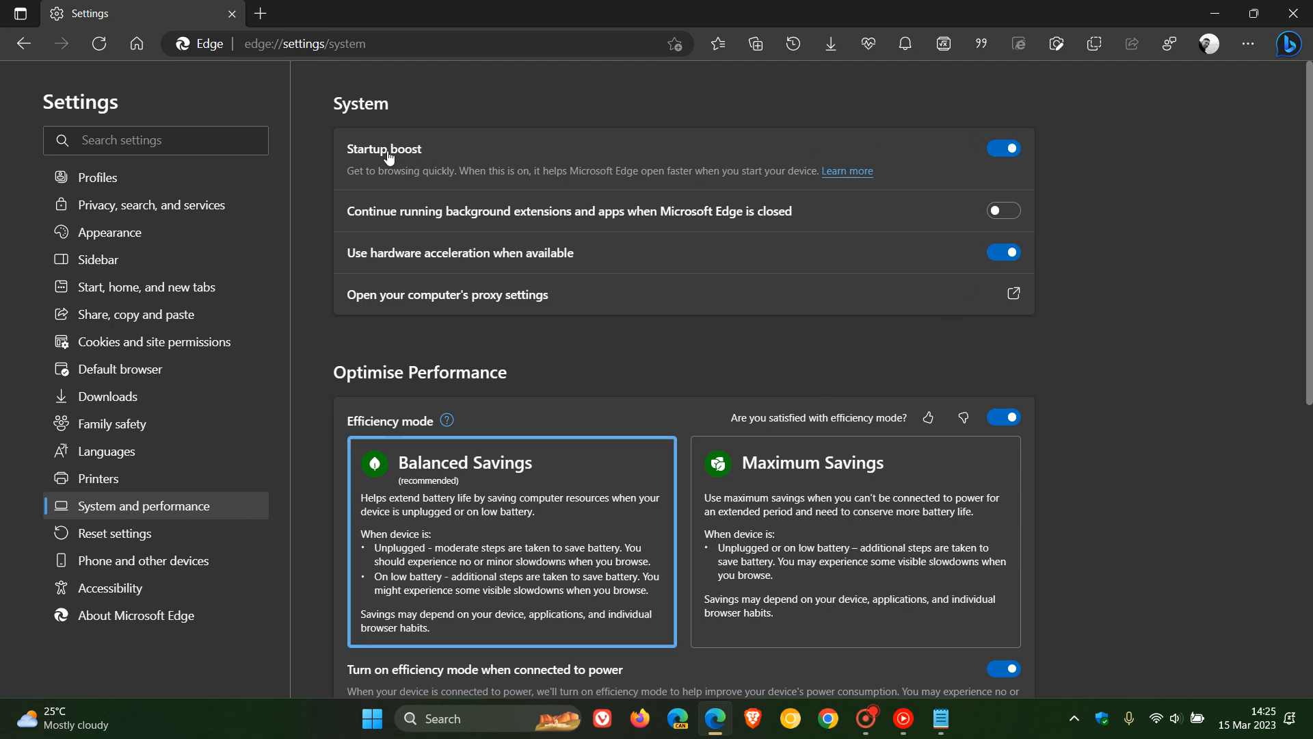
mouse_move(979, 126)
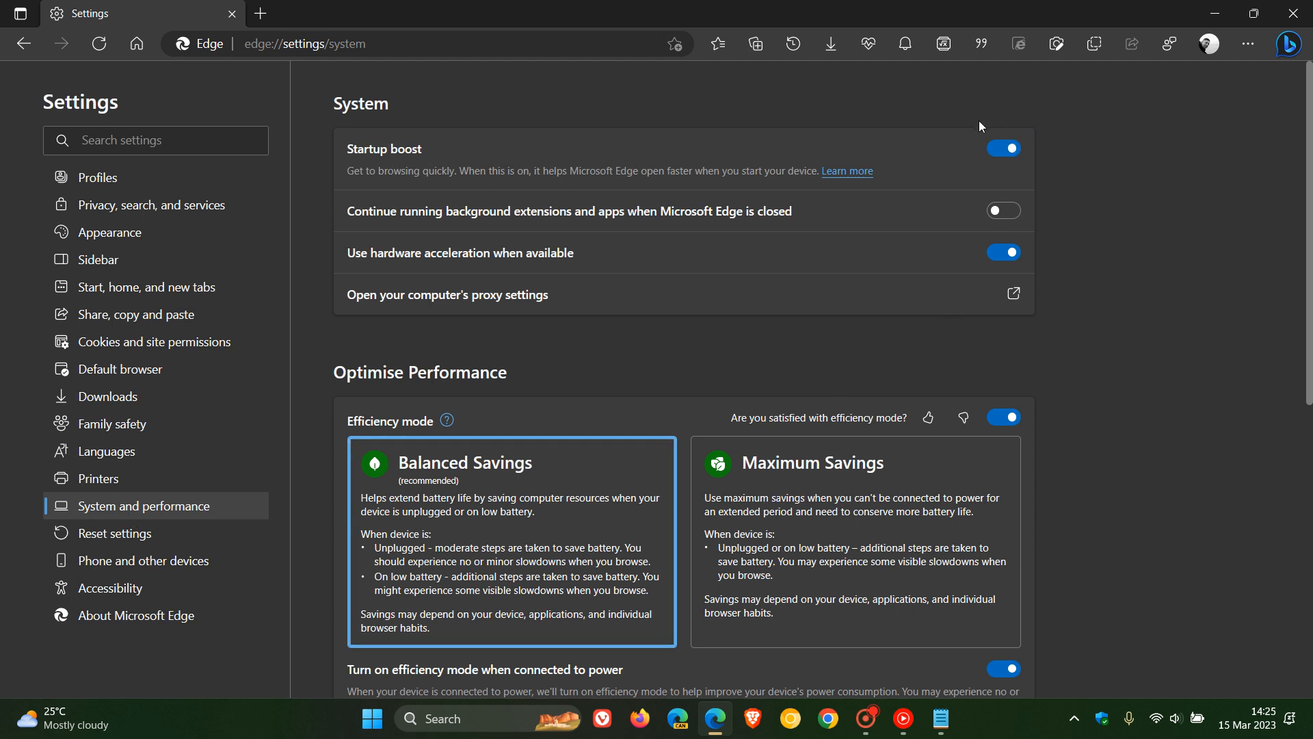
mouse_move(1008, 170)
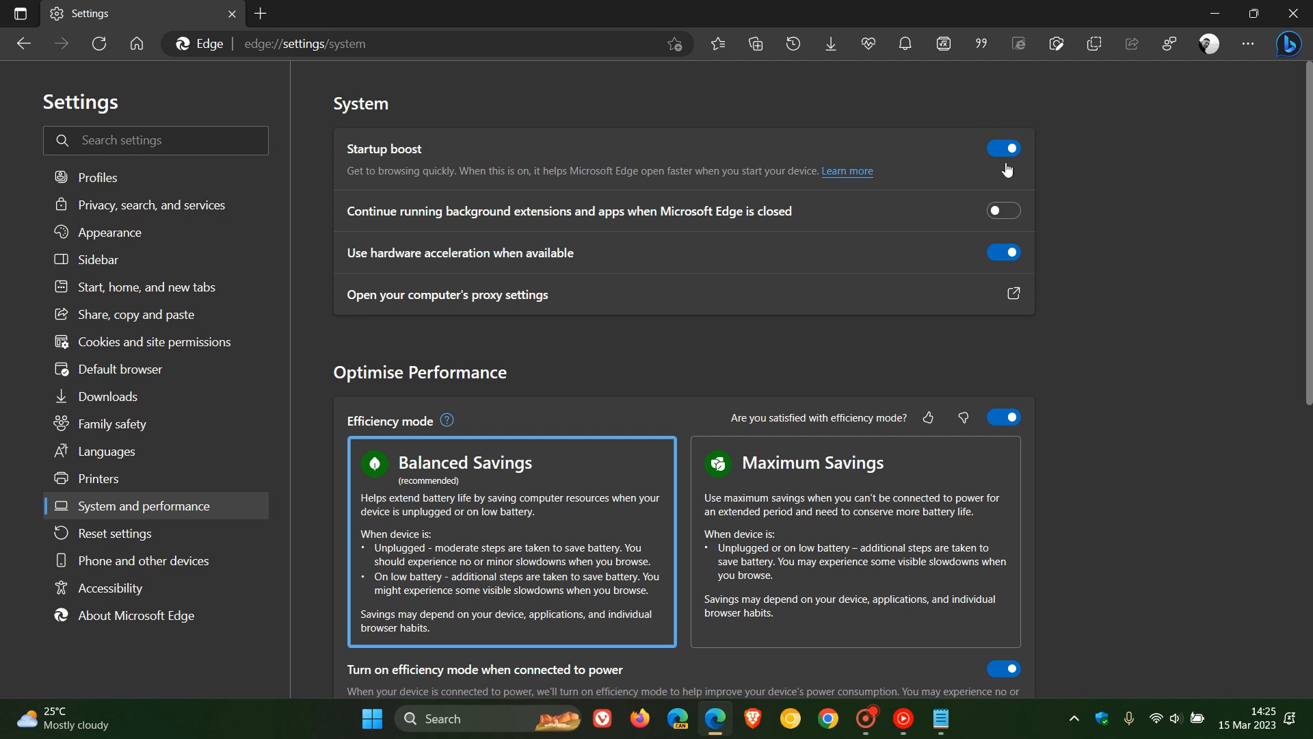
mouse_move(1053, 166)
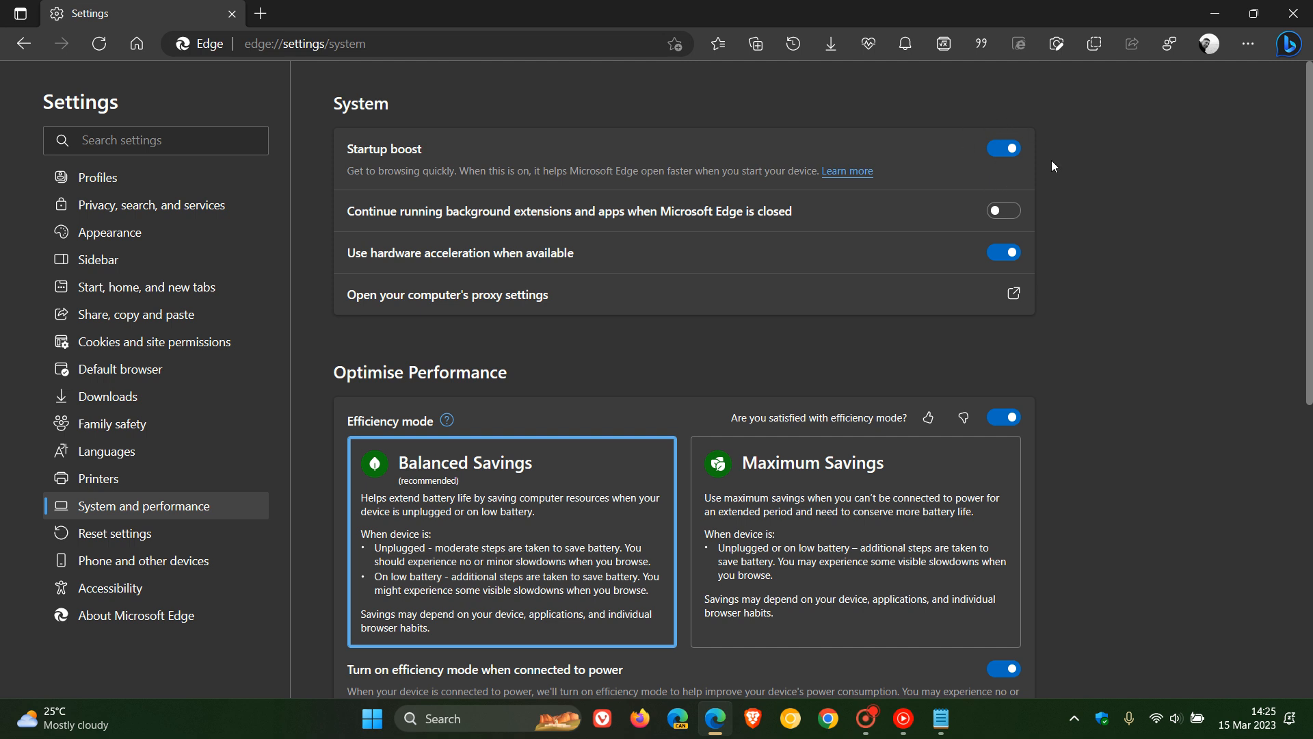
mouse_move(1059, 131)
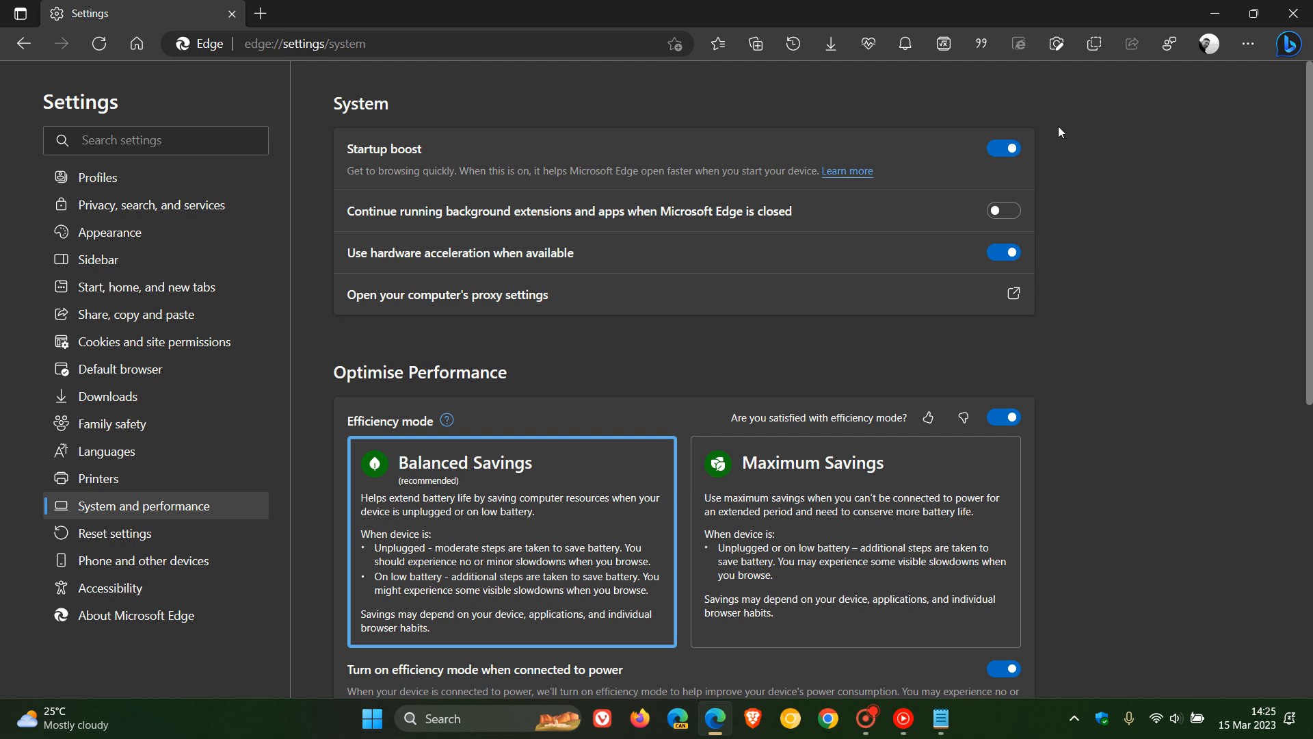
mouse_move(1103, 182)
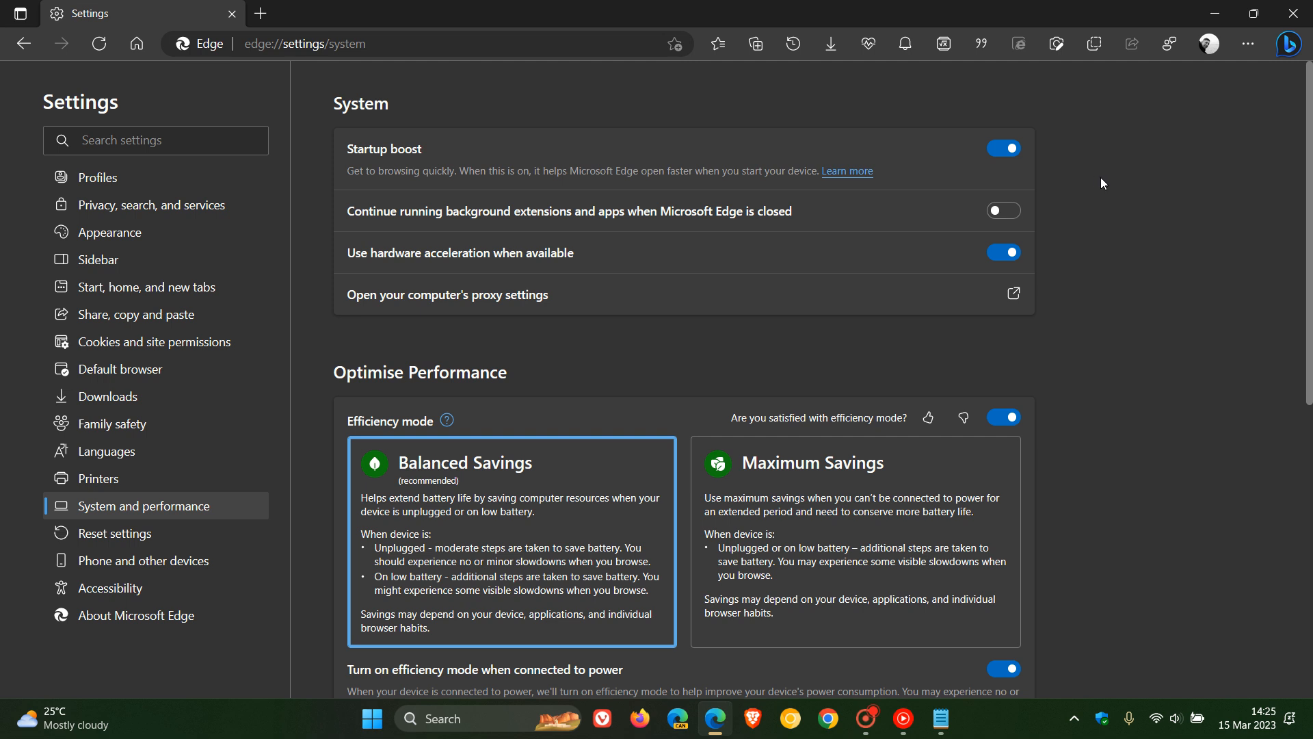
mouse_move(796, 570)
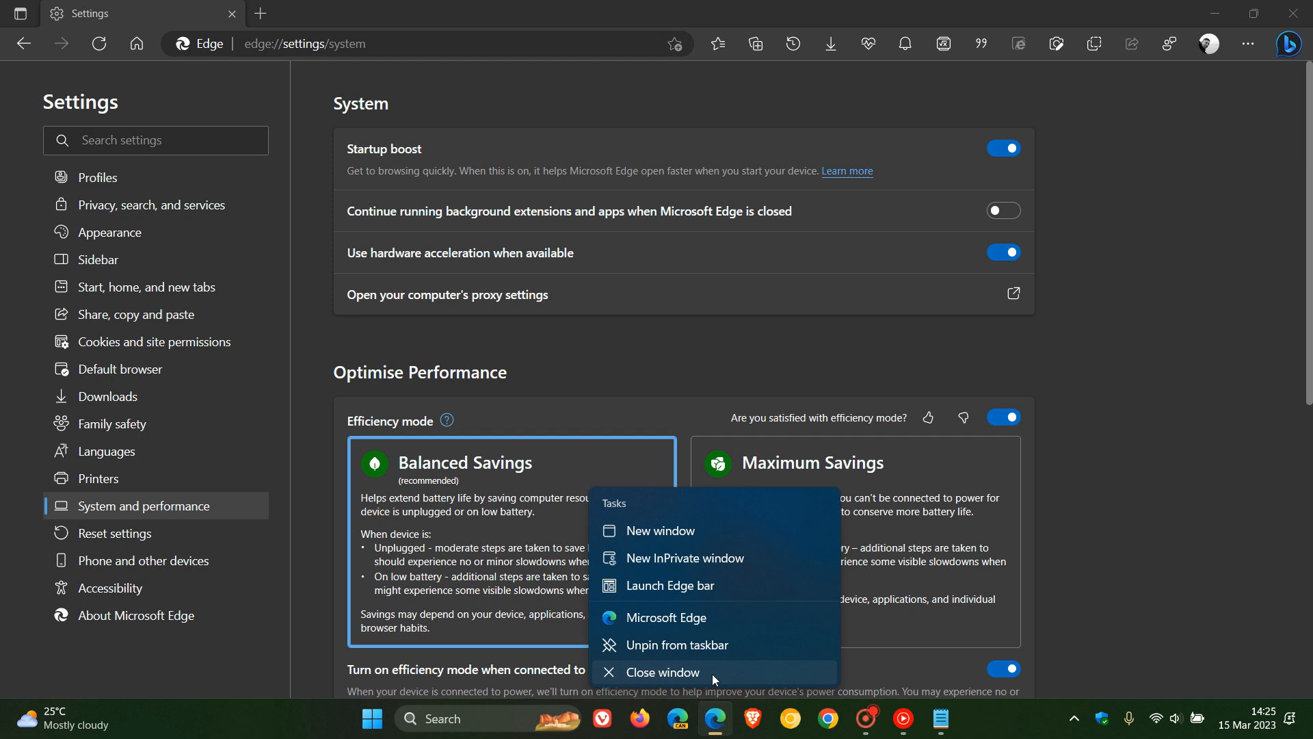
mouse_move(664, 617)
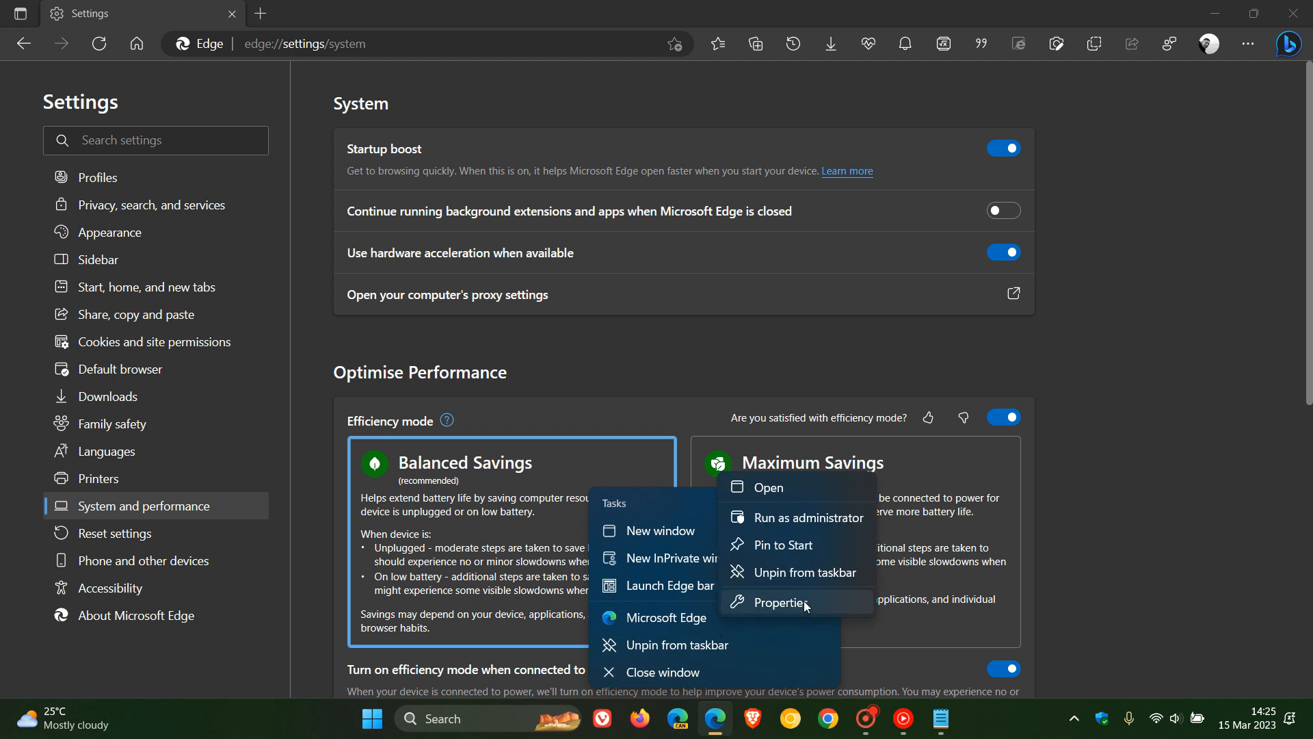
click(769, 602)
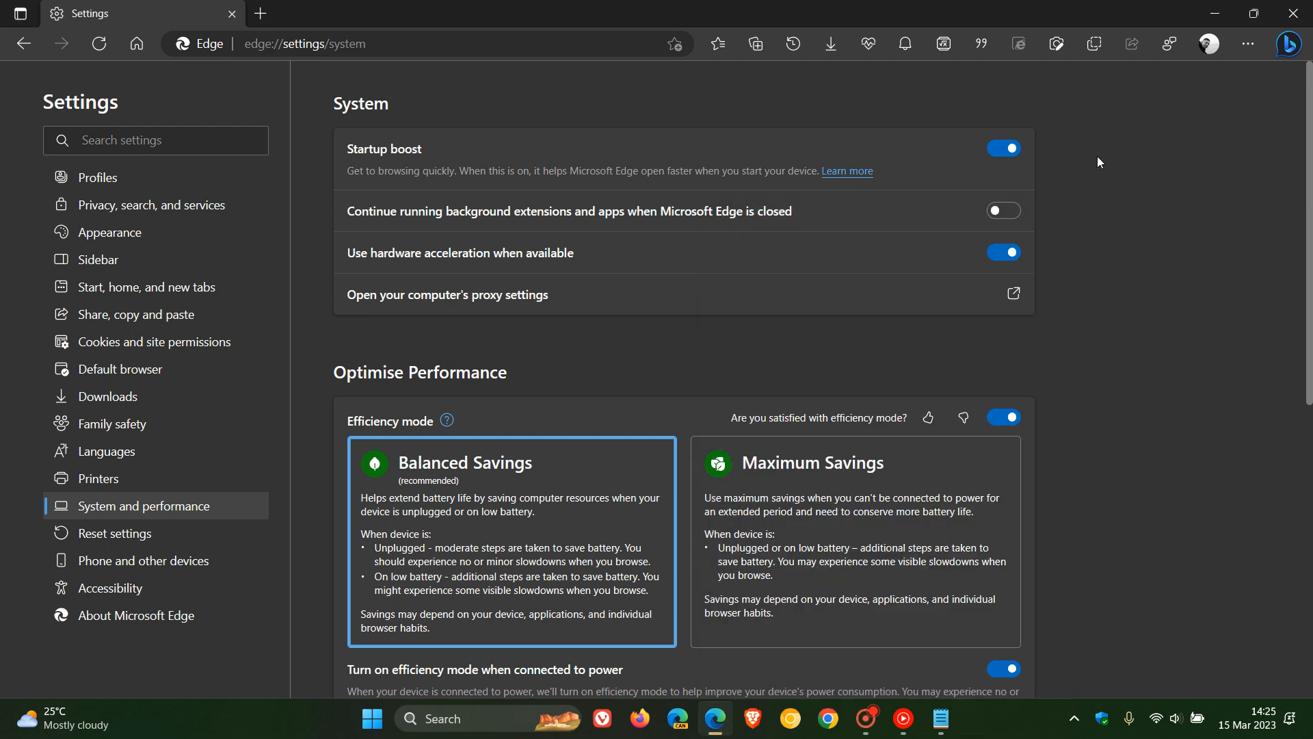
mouse_move(1025, 167)
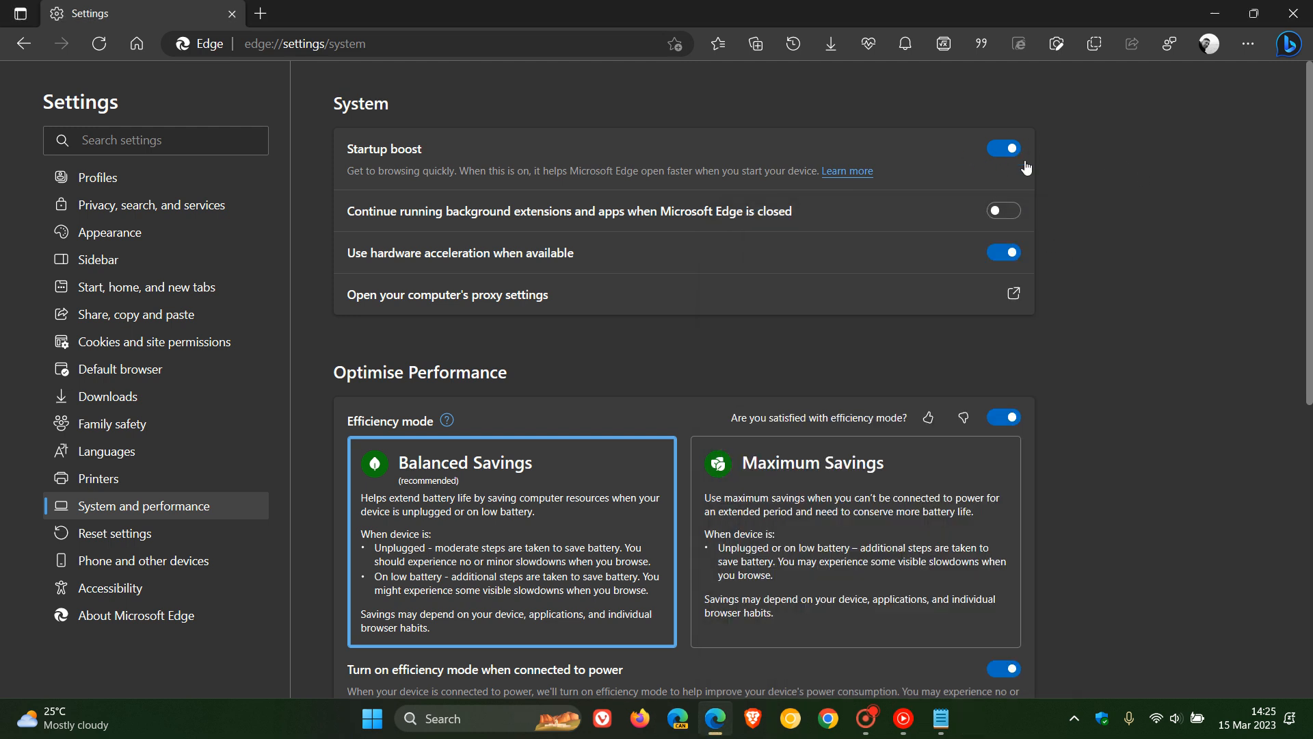
click(1288, 44)
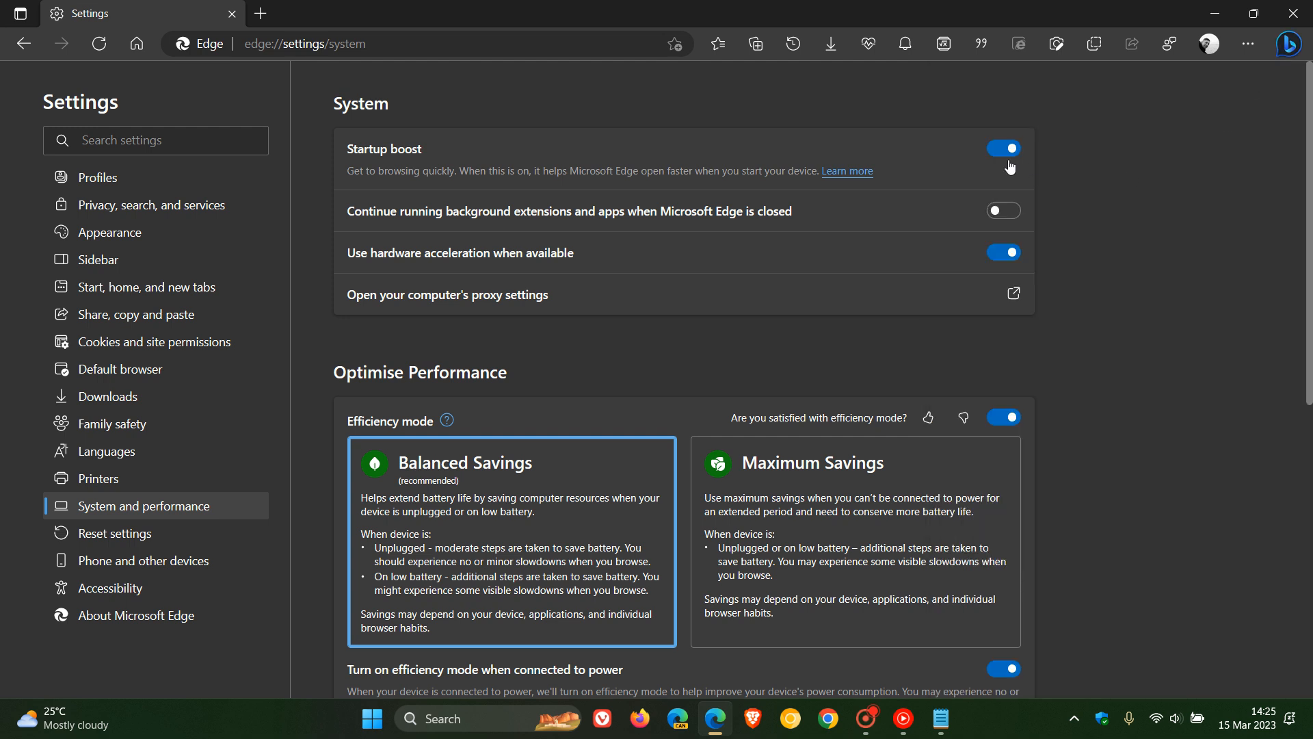
click(1003, 148)
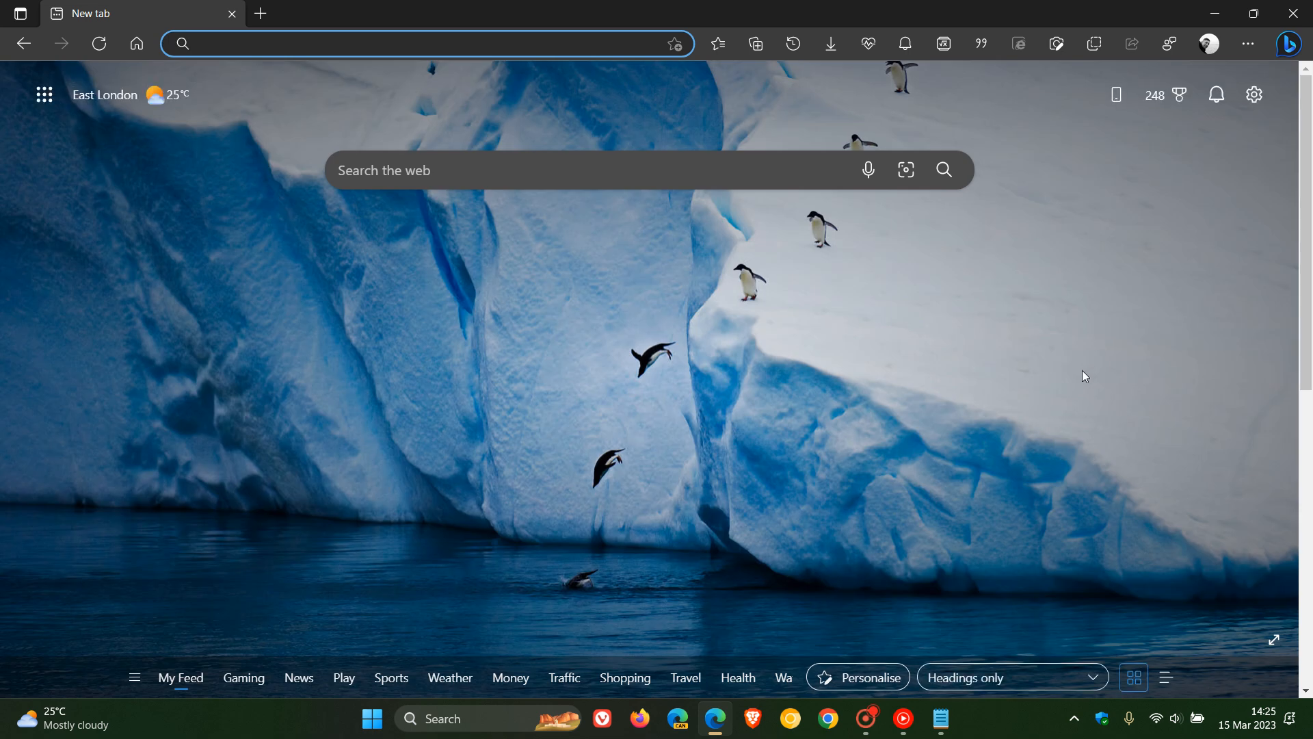
mouse_move(986, 401)
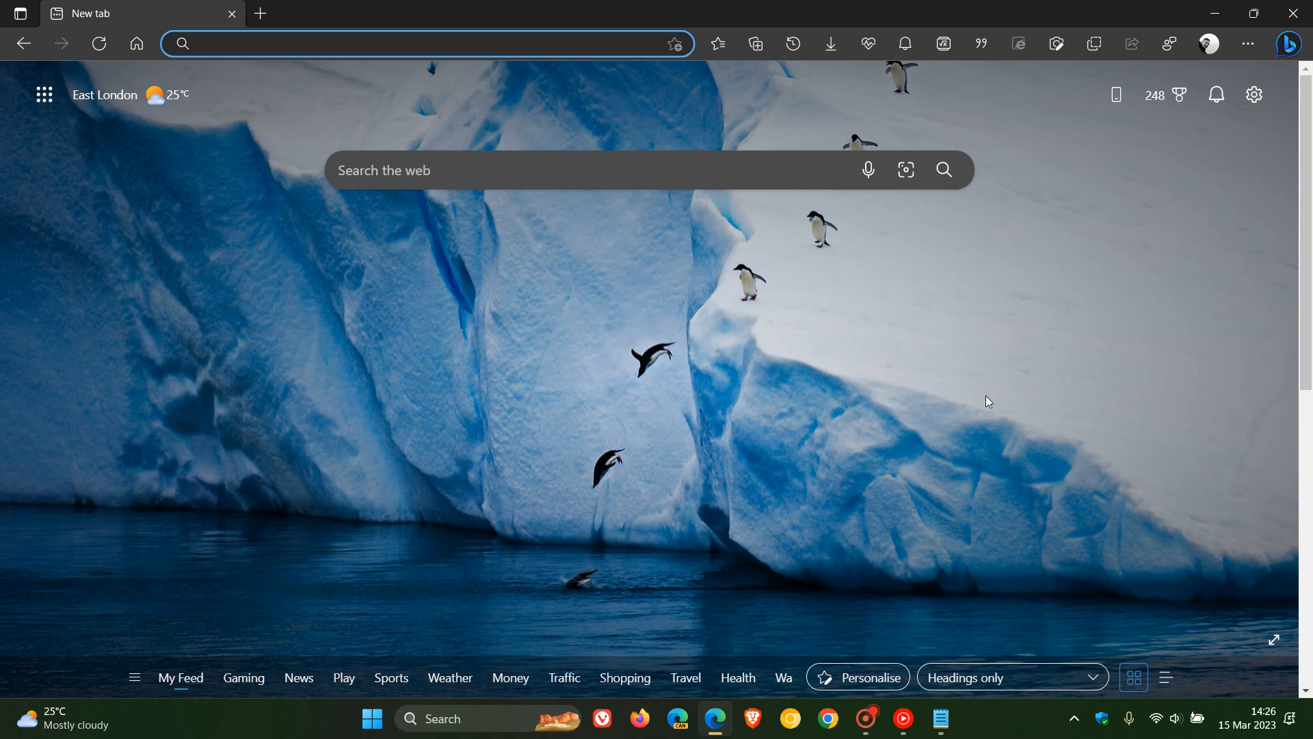
mouse_move(1019, 353)
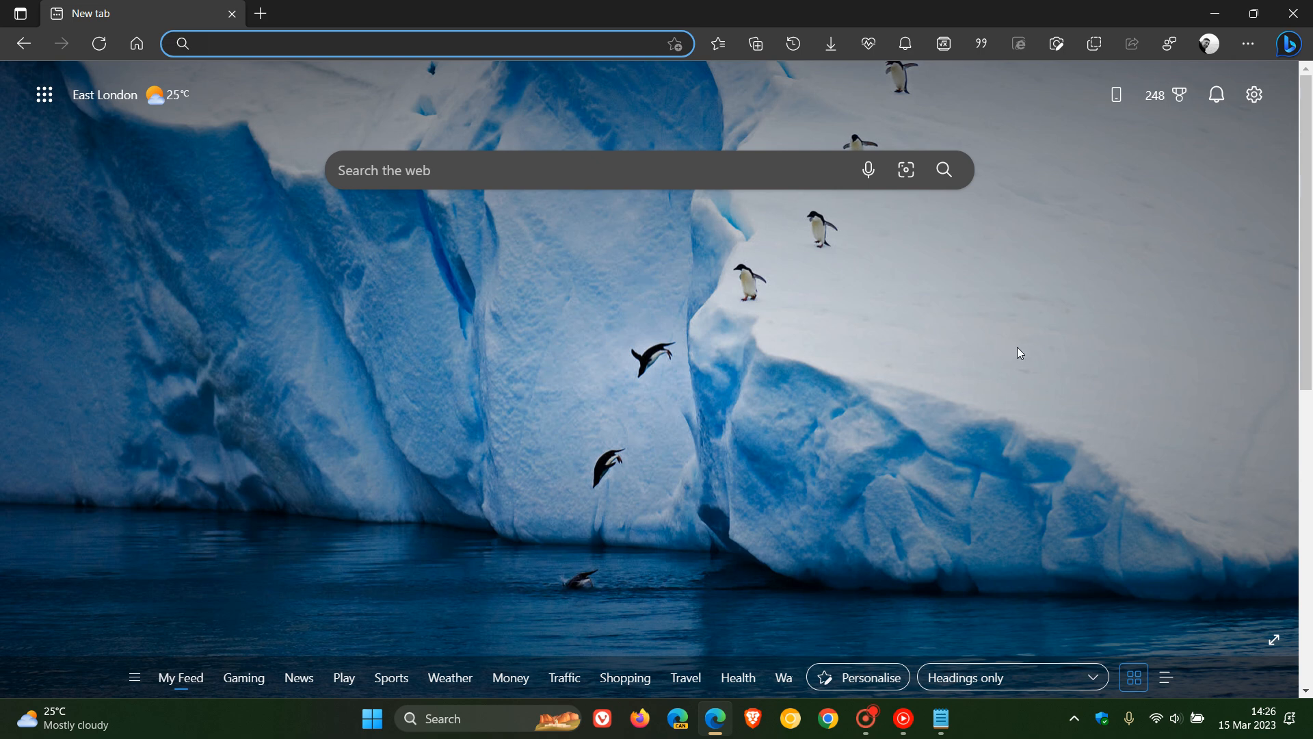
- Show the Bing sidebar, close Edge, and relaunch it from the taskbar on a new tab
click(1288, 44)
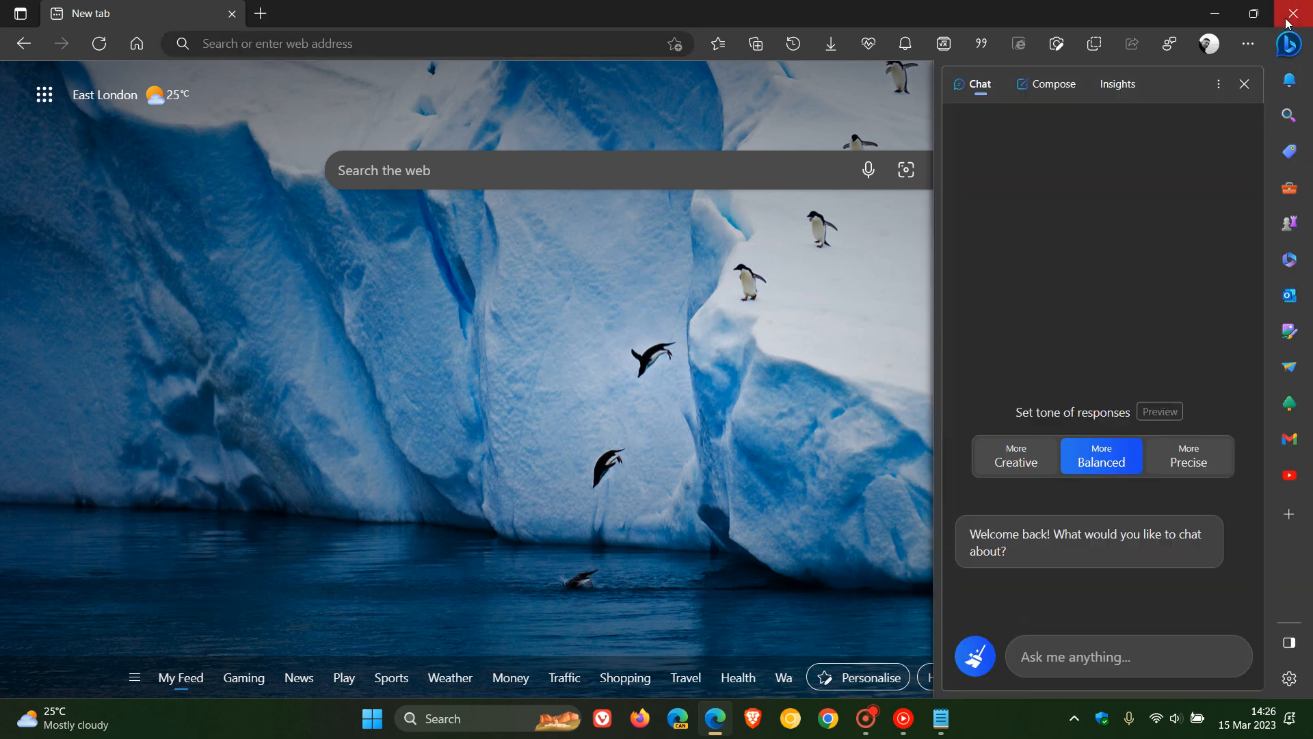
click(1299, 13)
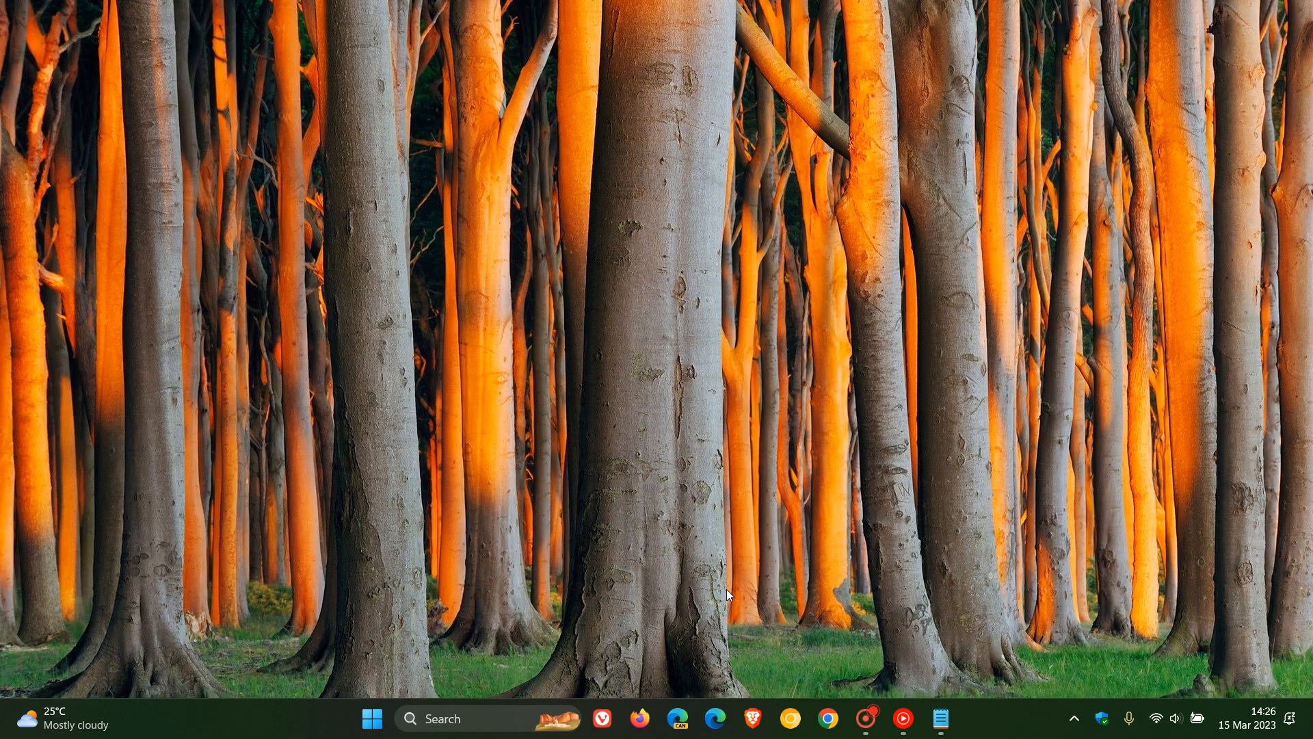
click(714, 718)
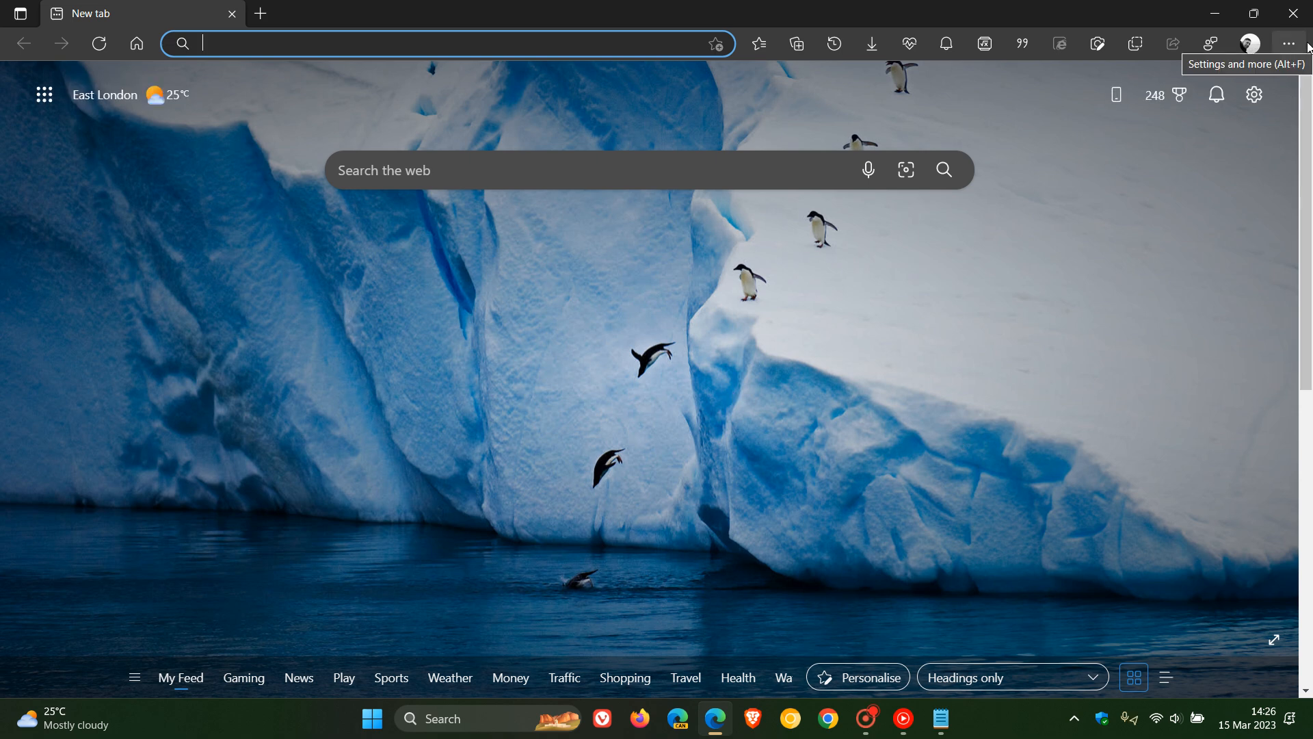
mouse_move(915, 400)
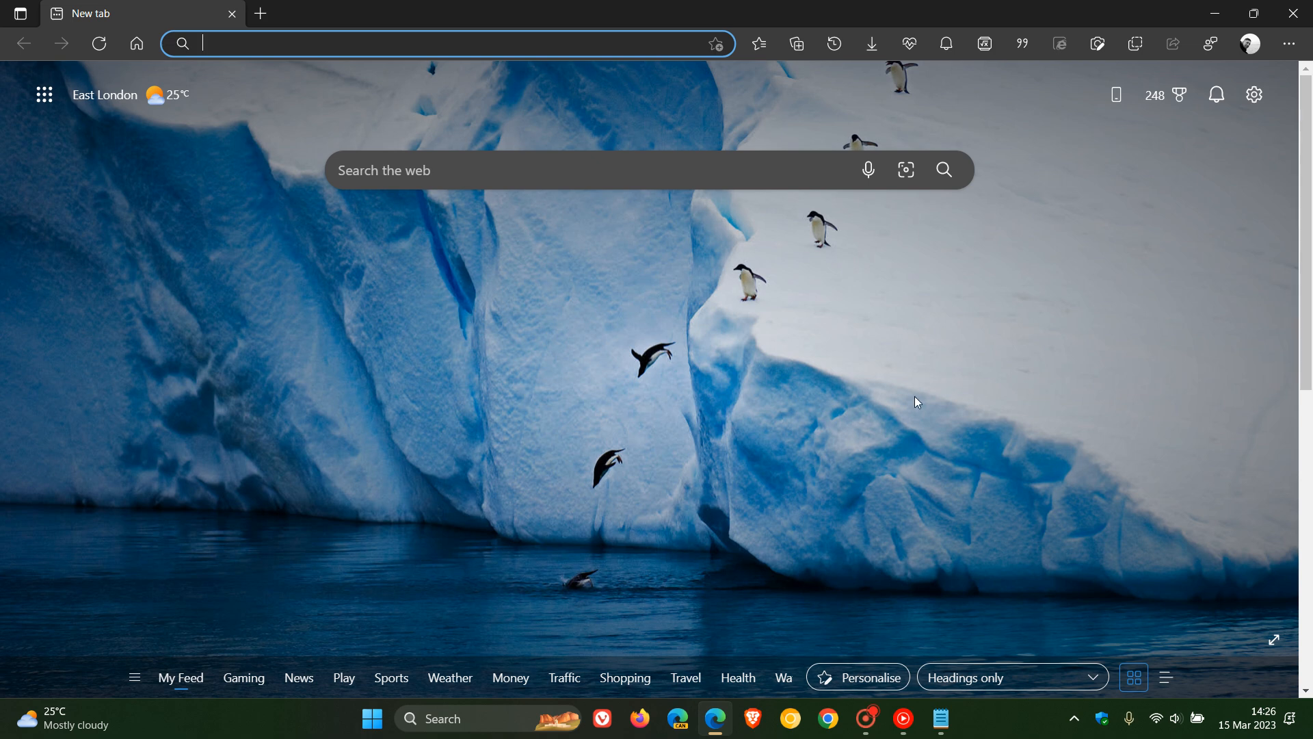
mouse_move(1288, 44)
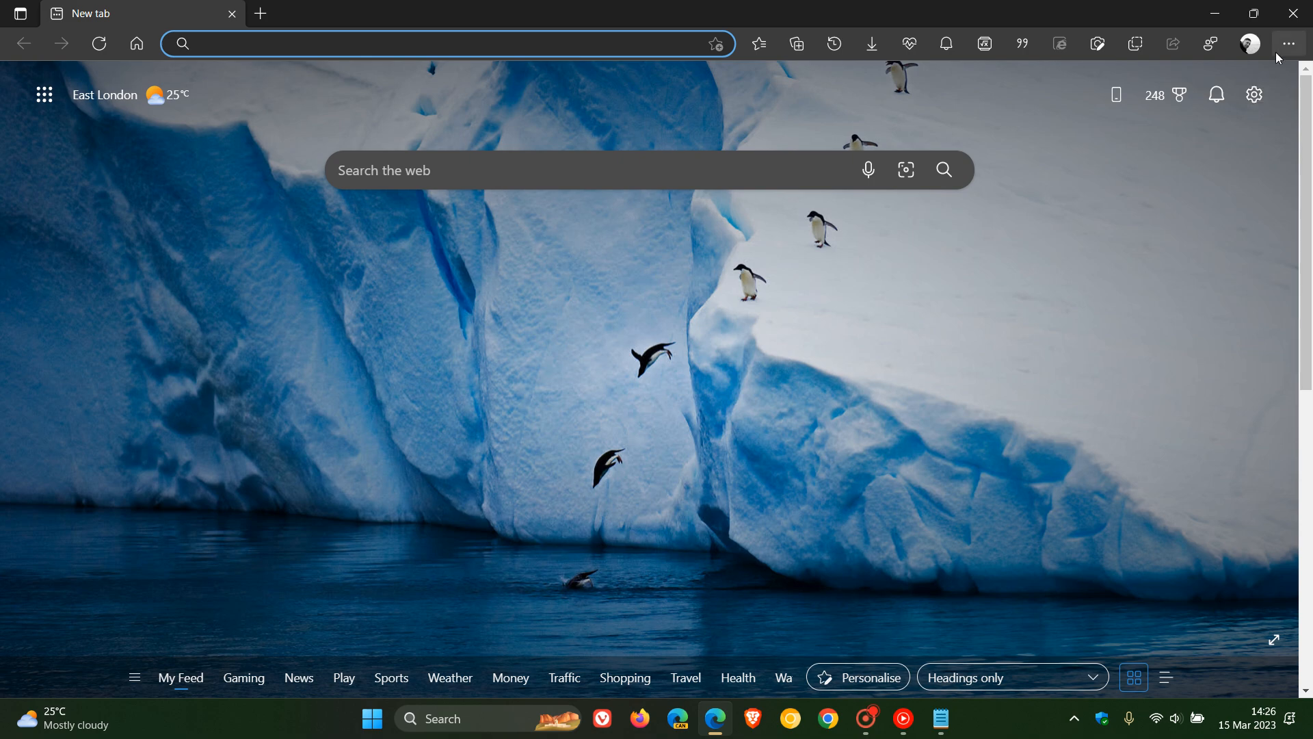
click(1289, 43)
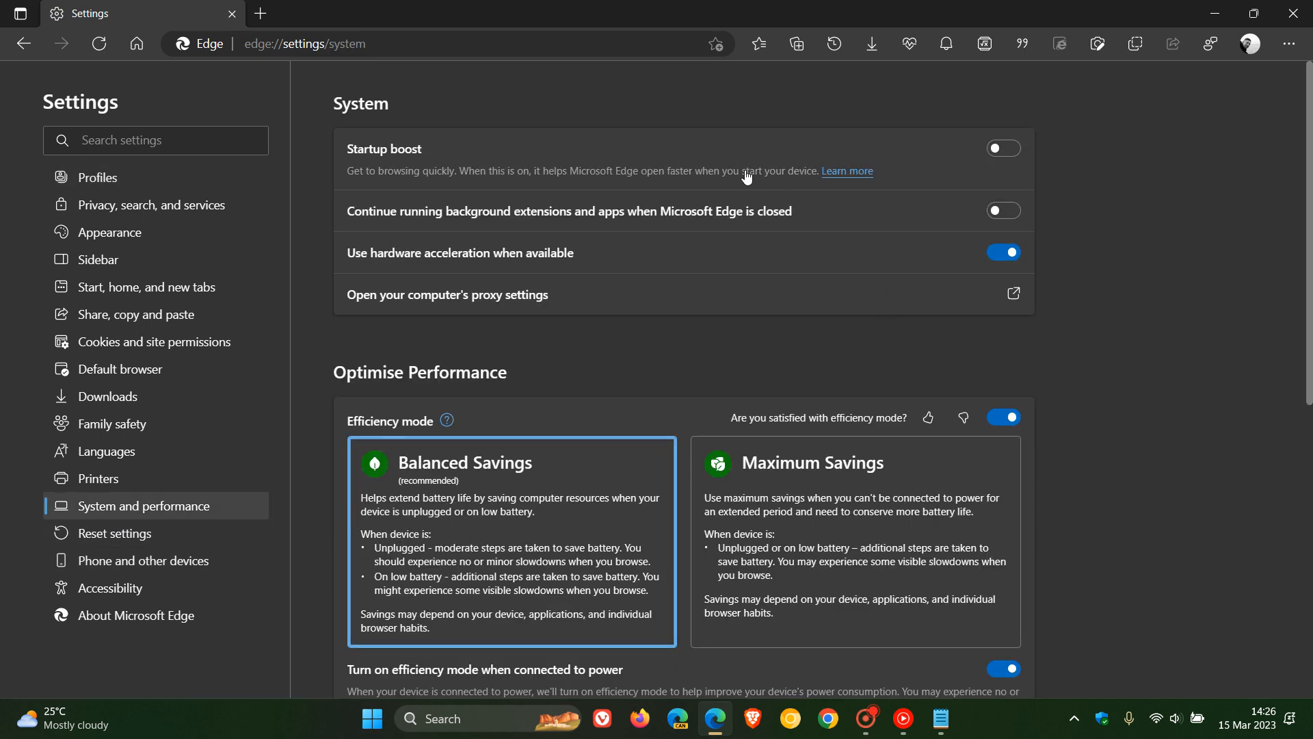
mouse_move(1120, 155)
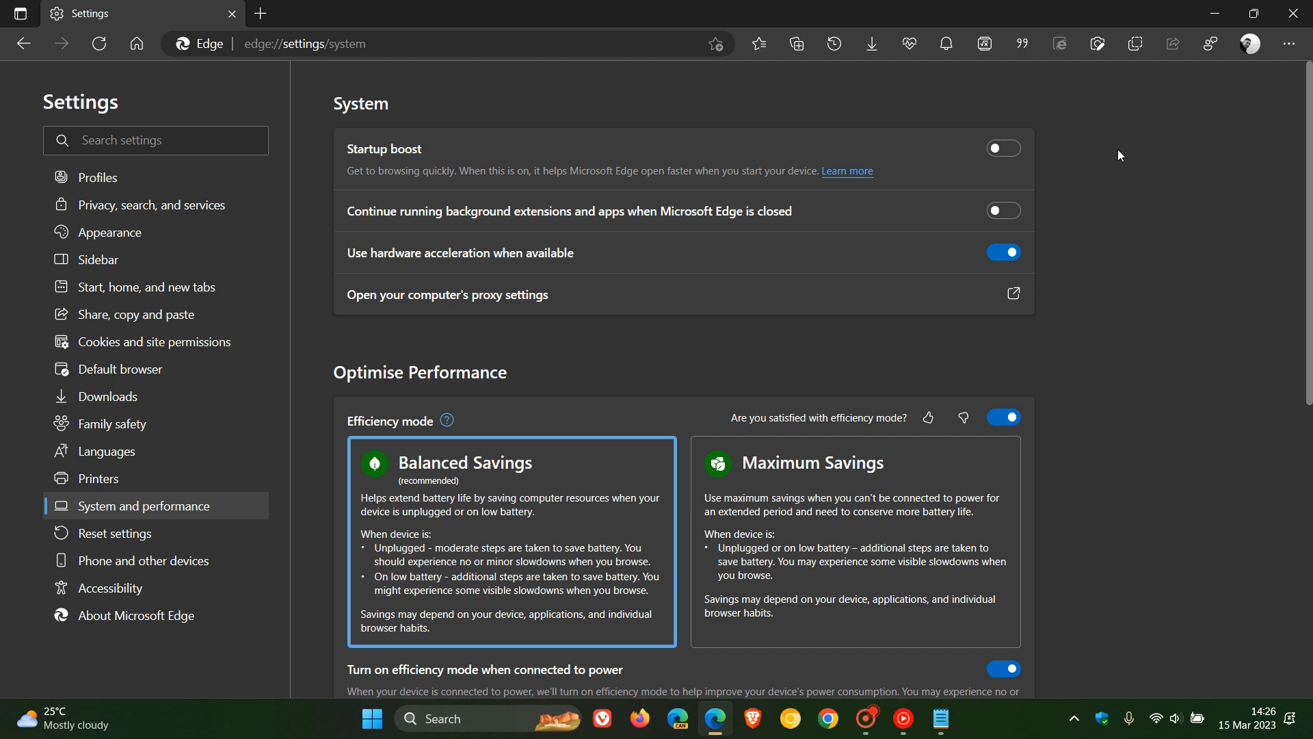
mouse_move(242, 148)
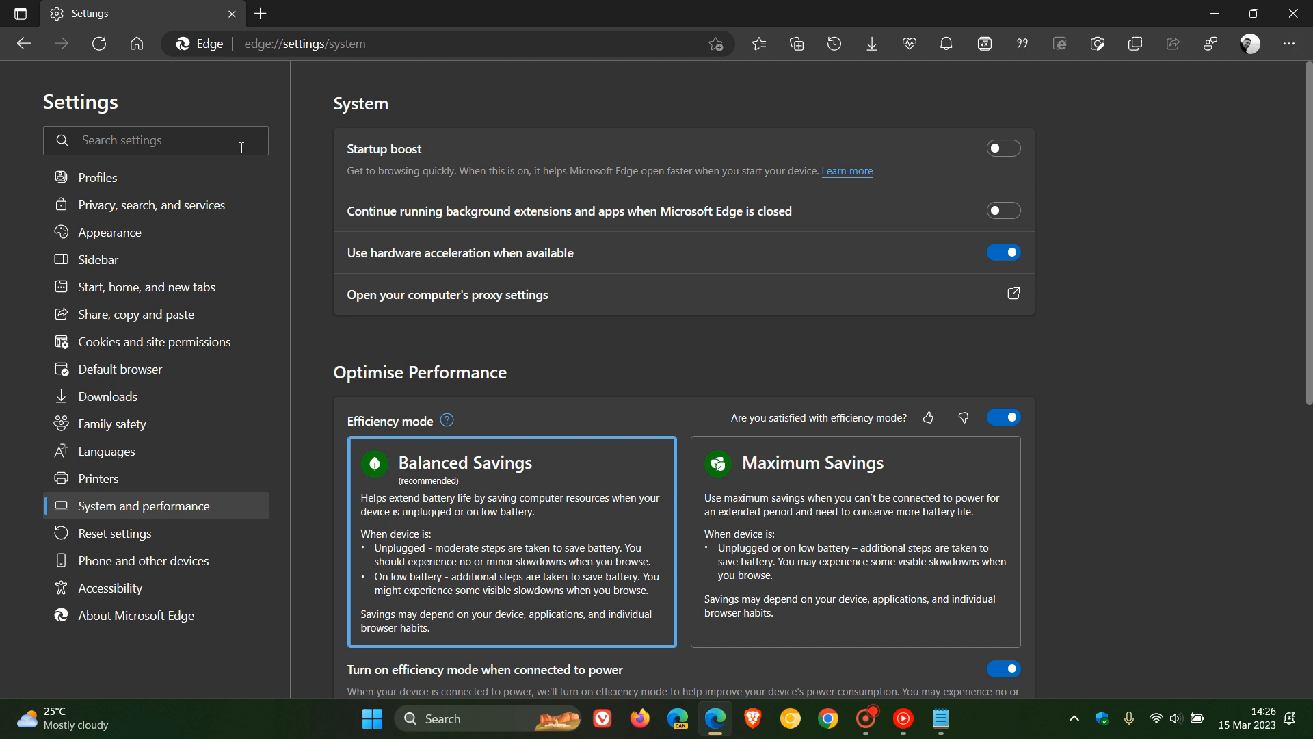
click(260, 14)
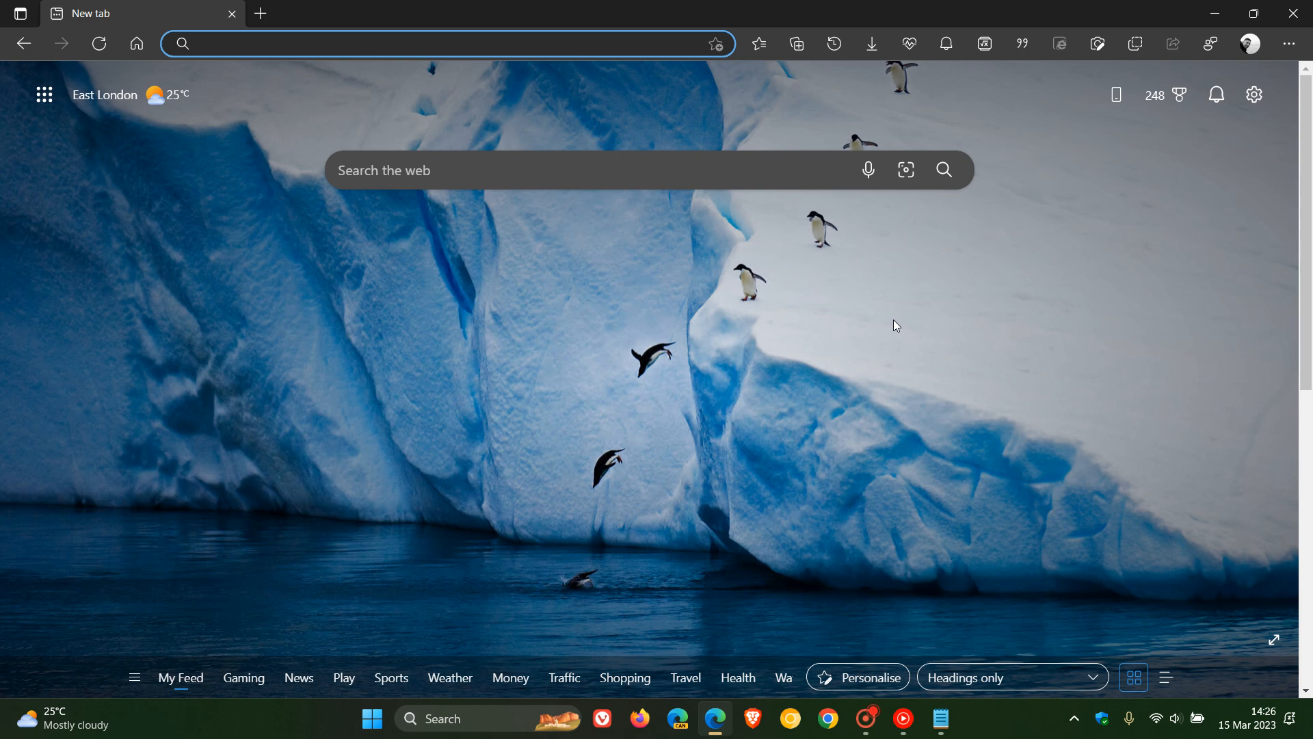
mouse_move(830, 343)
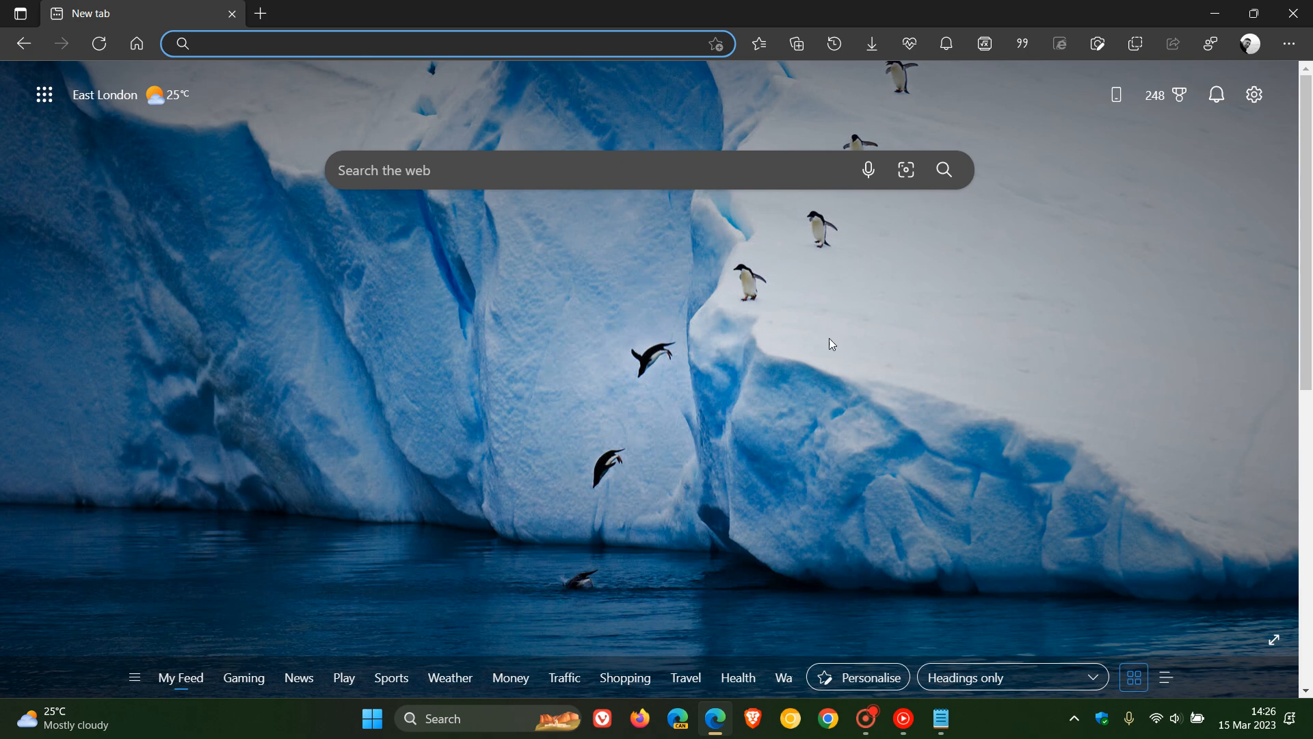